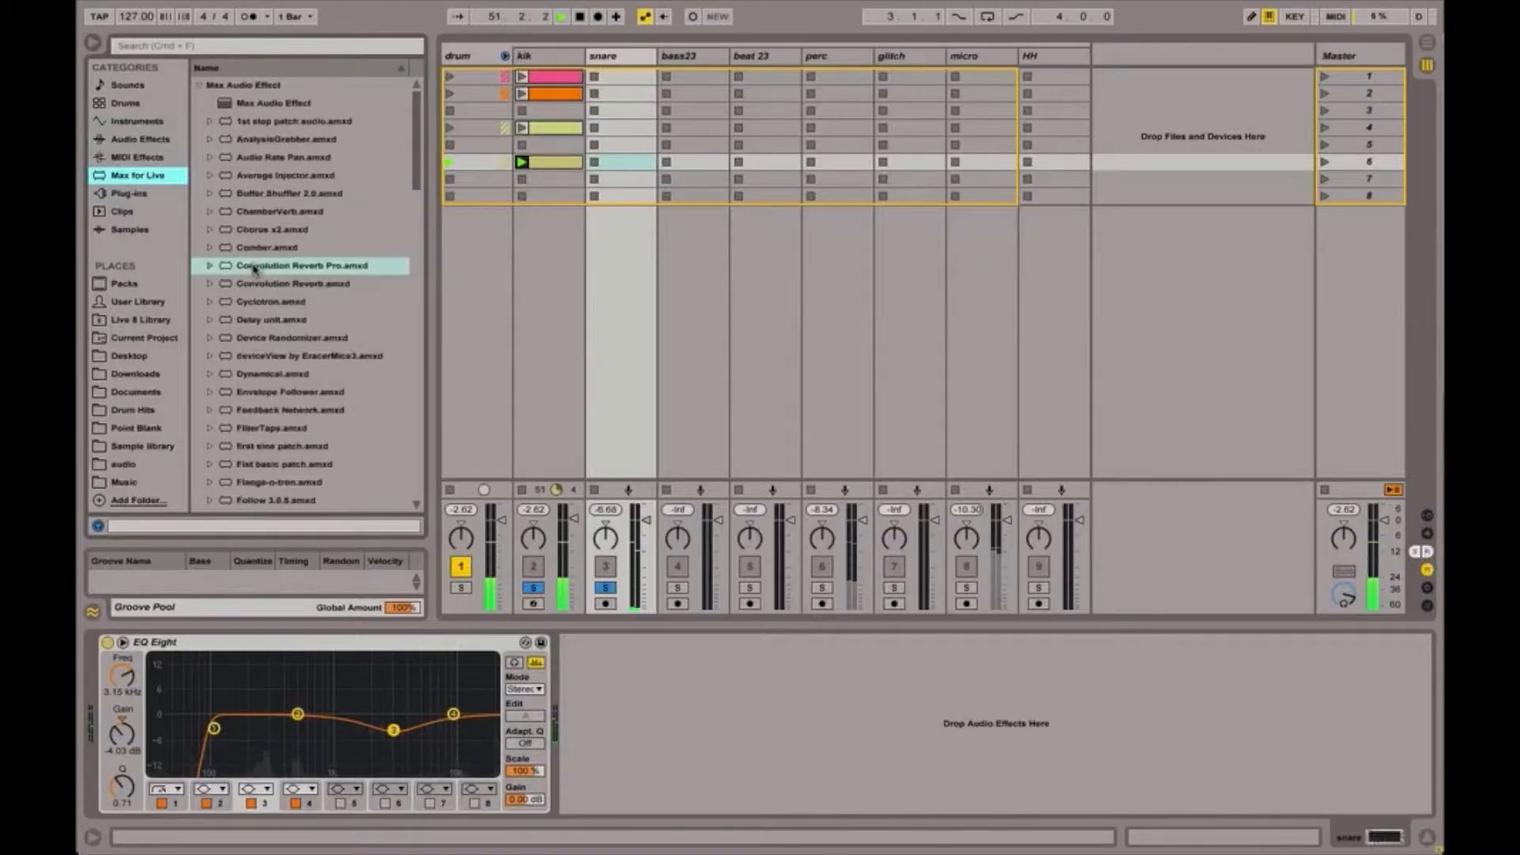
Load Convolution Reverb Pro after EQ Eight on the snare track and open its reverb Type menu.
left_click(247, 85)
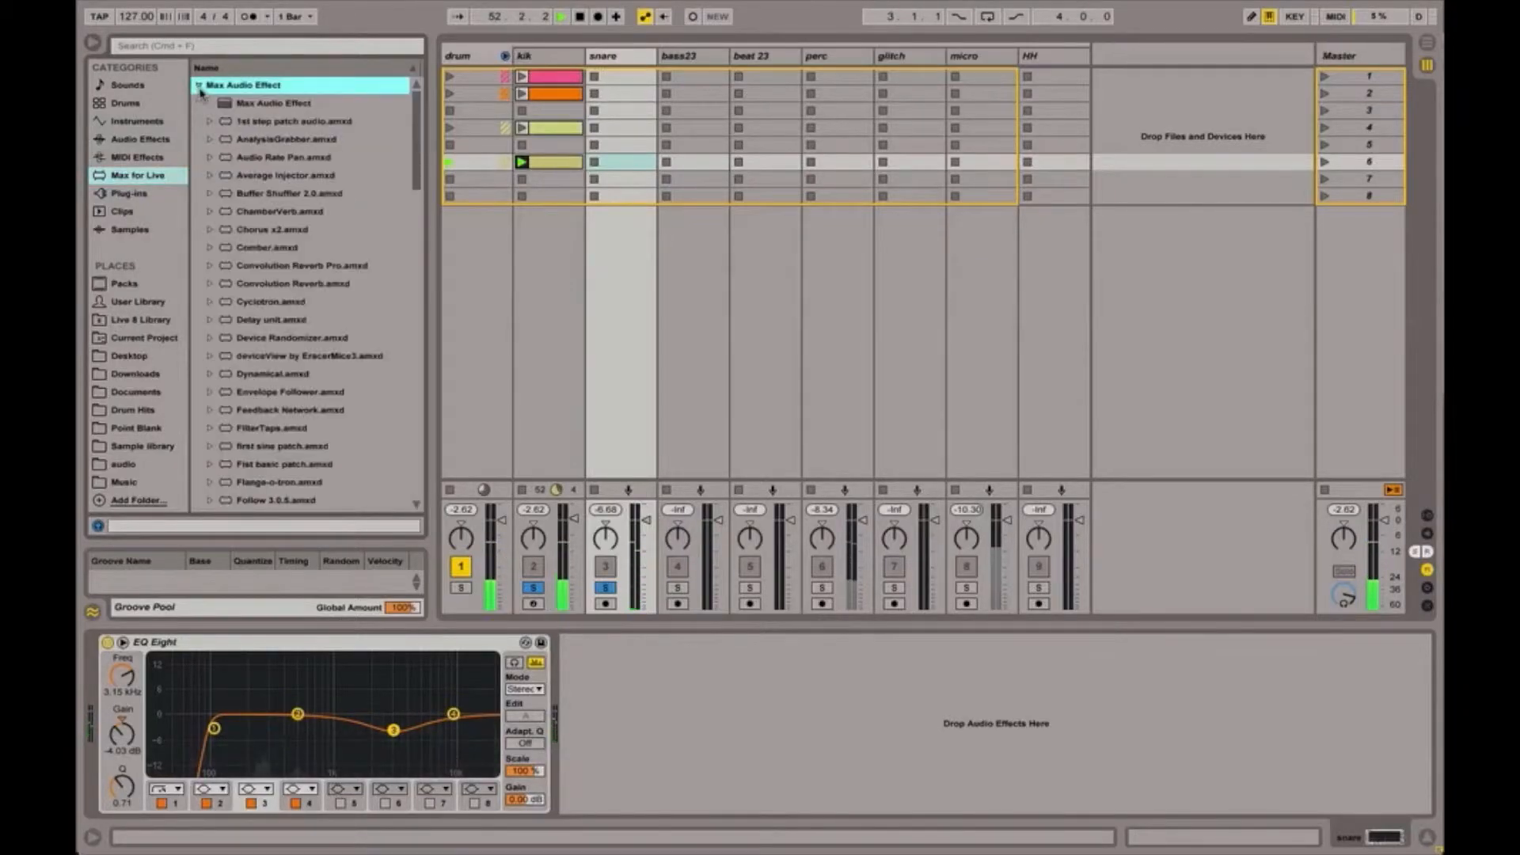
left_click(300, 264)
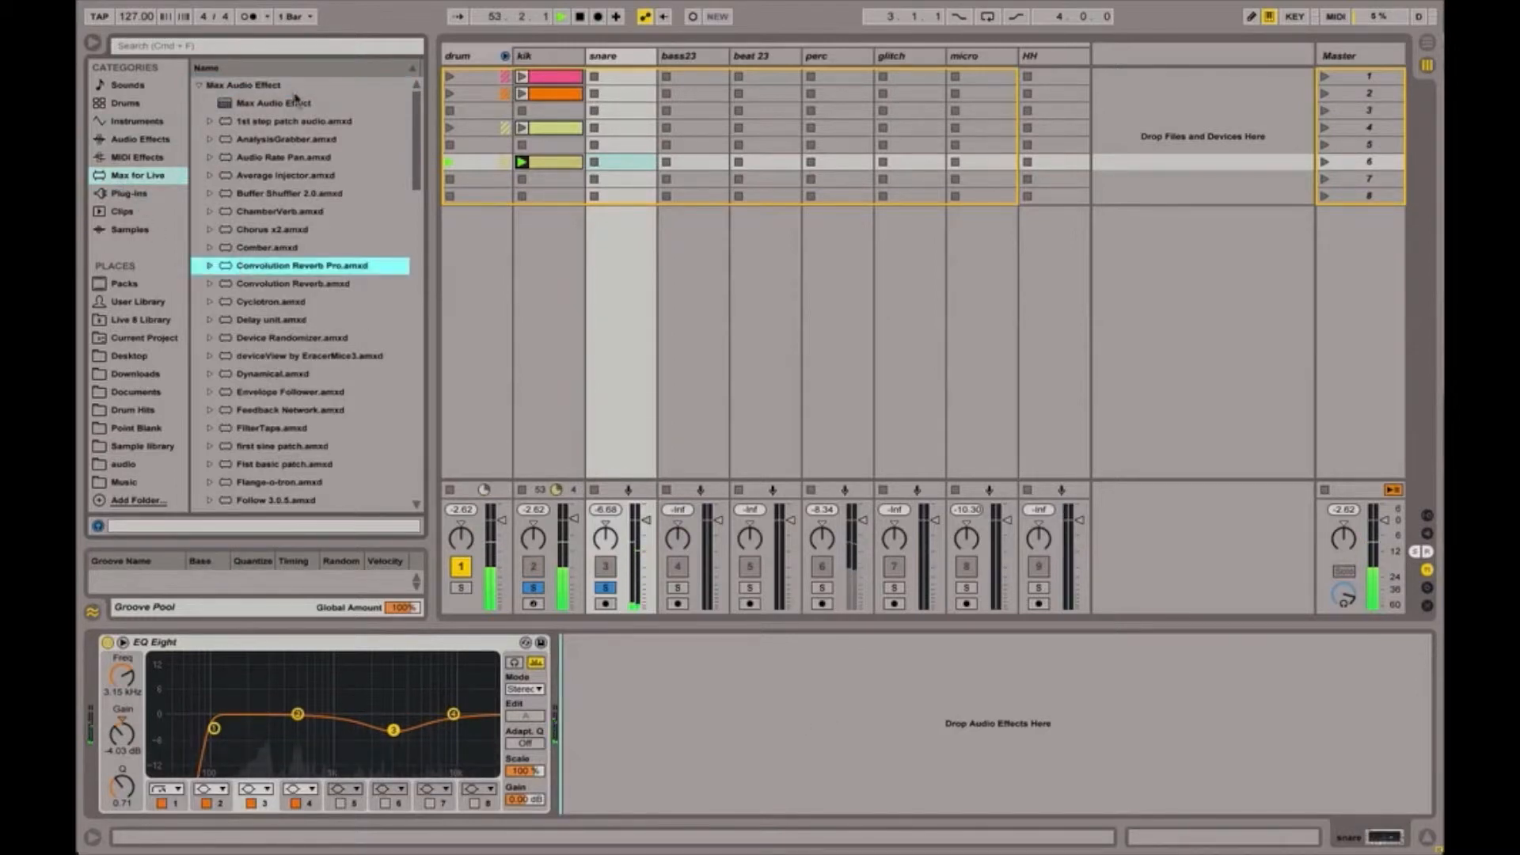
double_click(301, 266)
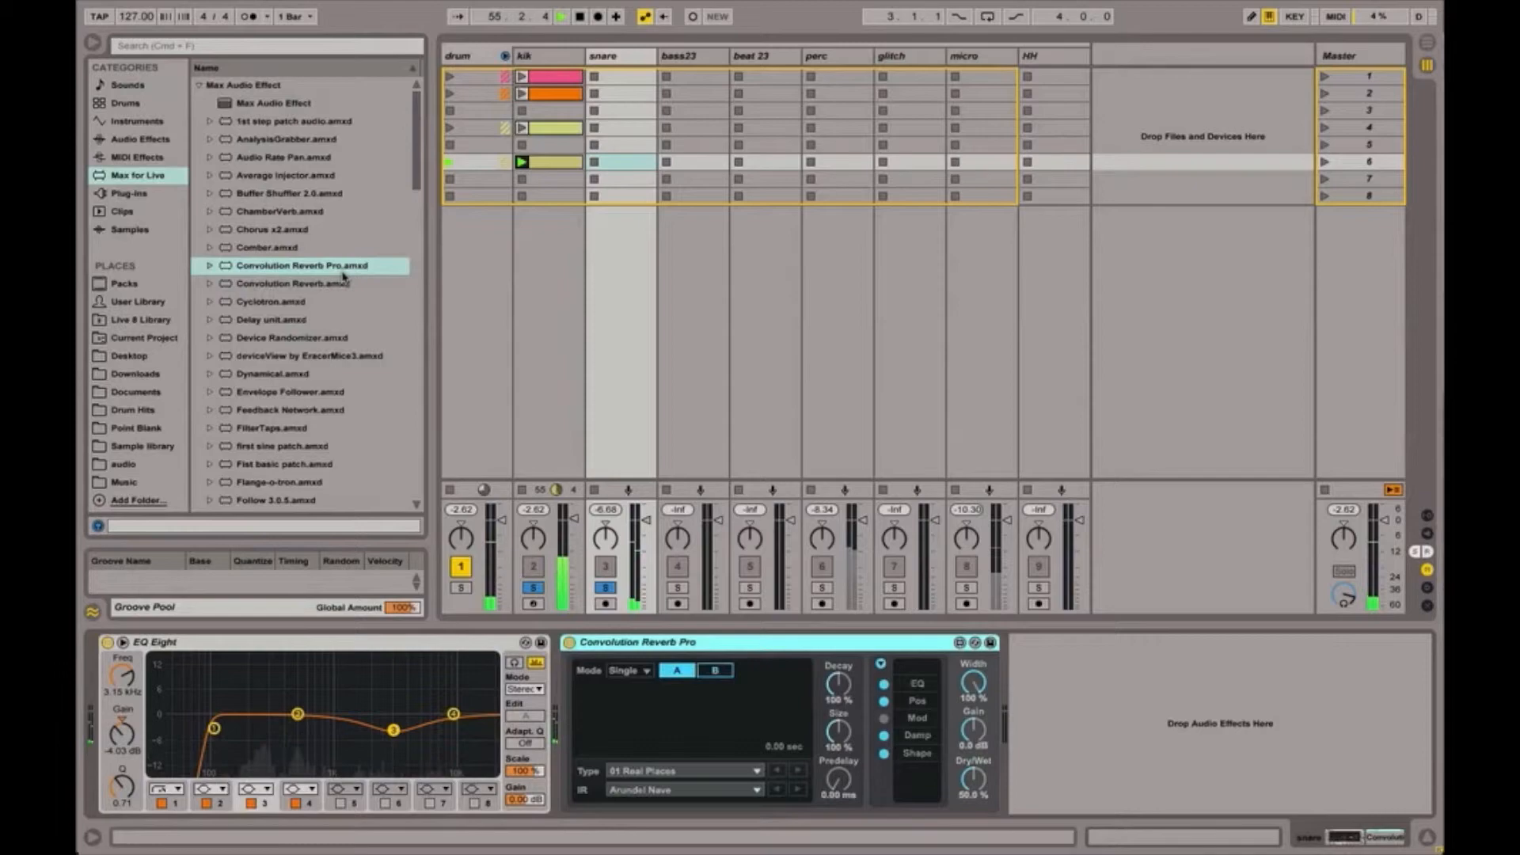
left_click(682, 770)
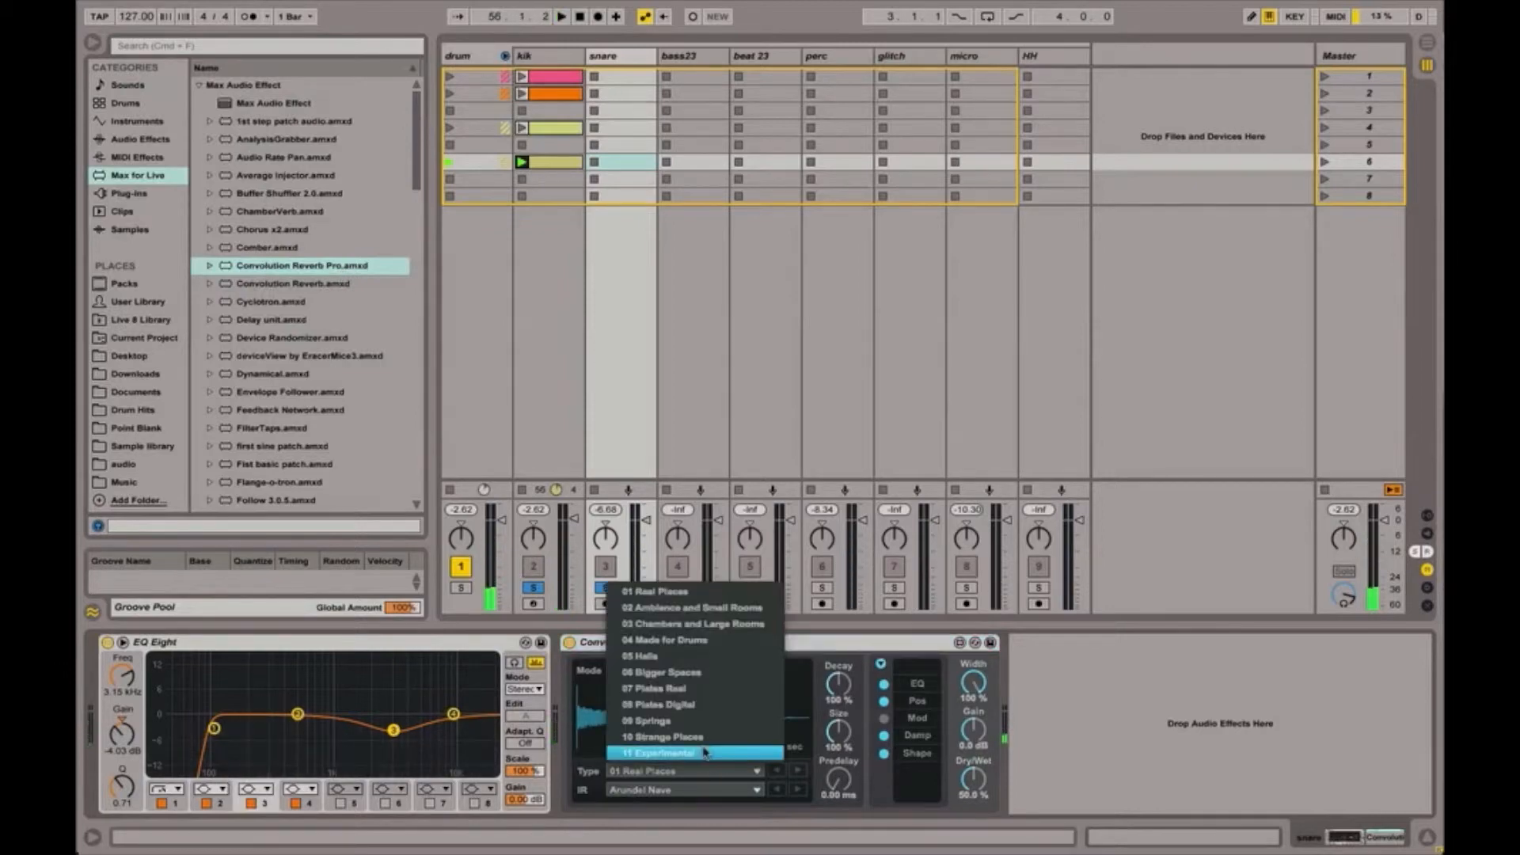